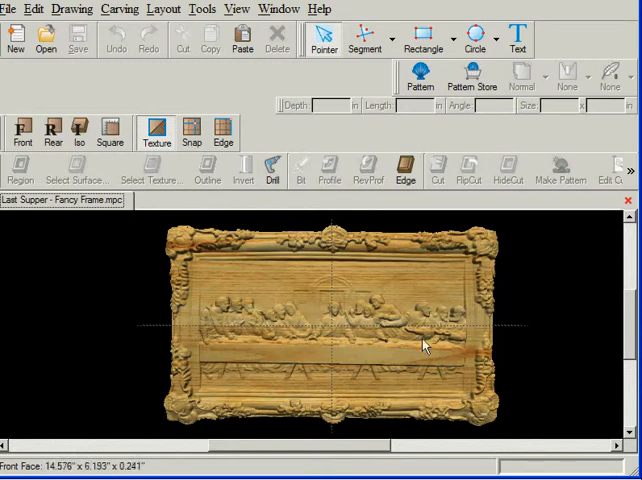
mouse_move(250, 234)
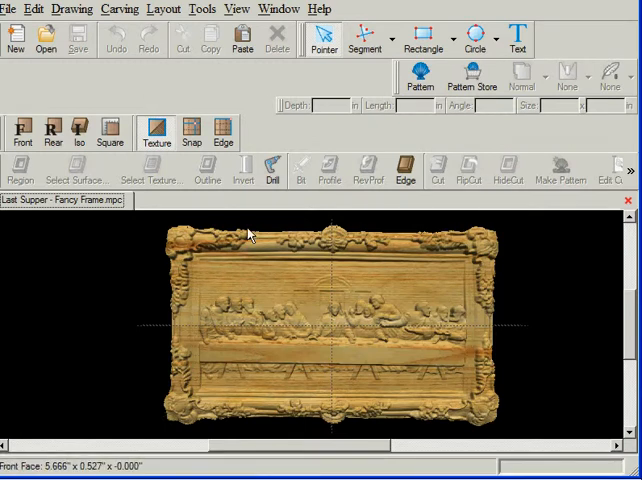
mouse_move(240, 38)
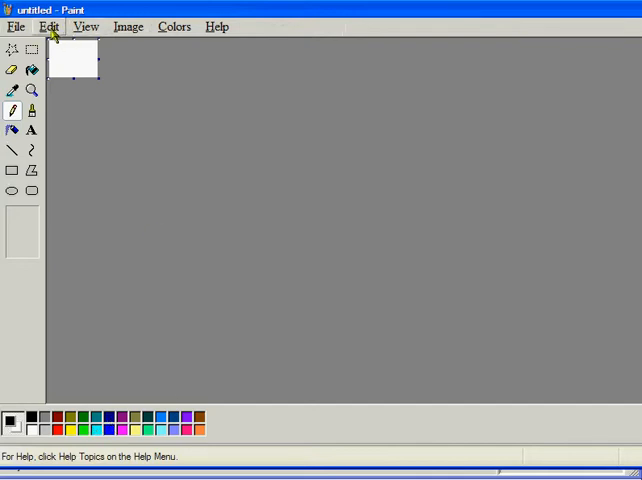
Step: Paste the Print Screen capture of the CarveWright window into the blank Paint image
left_click(48, 26)
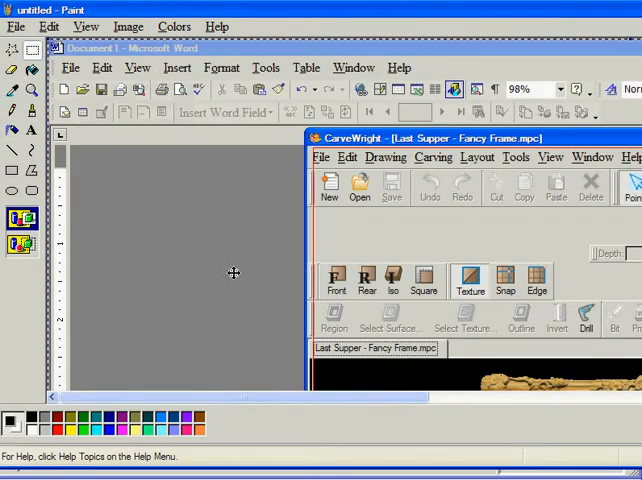
mouse_move(278, 42)
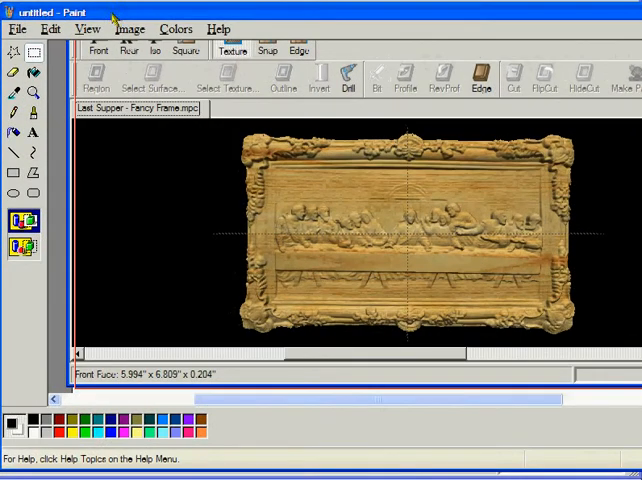
mouse_move(408, 242)
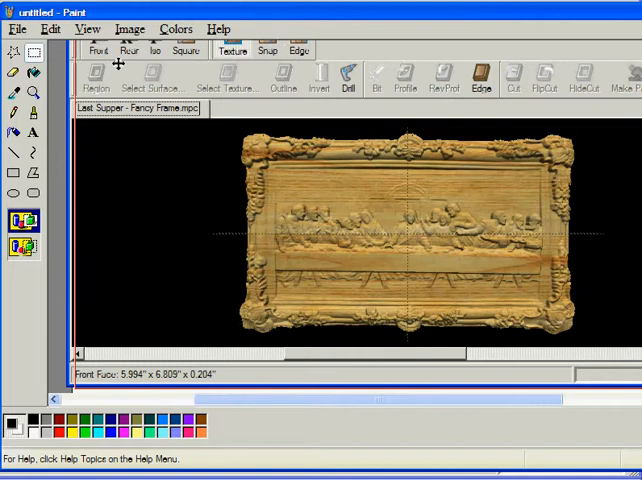
left_click(36, 52)
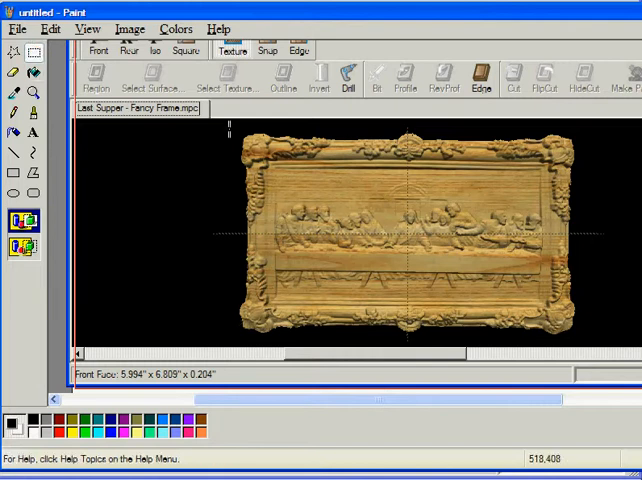
Step: Select the framed carving, copy it, and discard the full screenshot without saving
left_click_drag(232, 128, 496, 168)
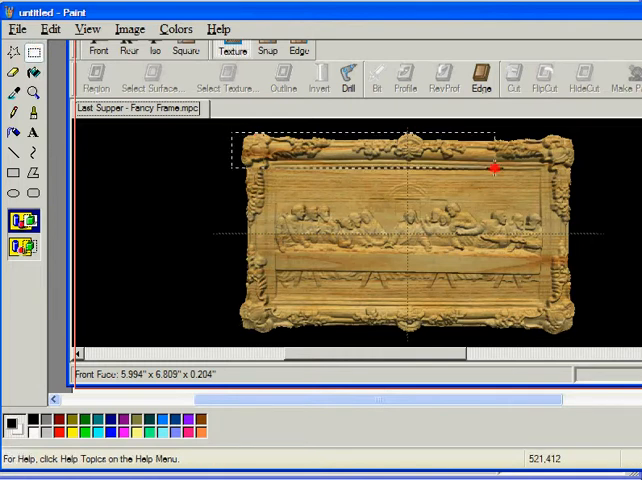
left_click_drag(492, 168, 584, 332)
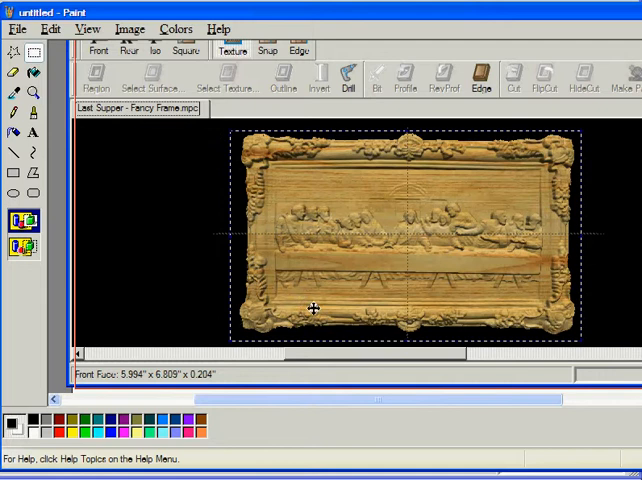
mouse_move(346, 256)
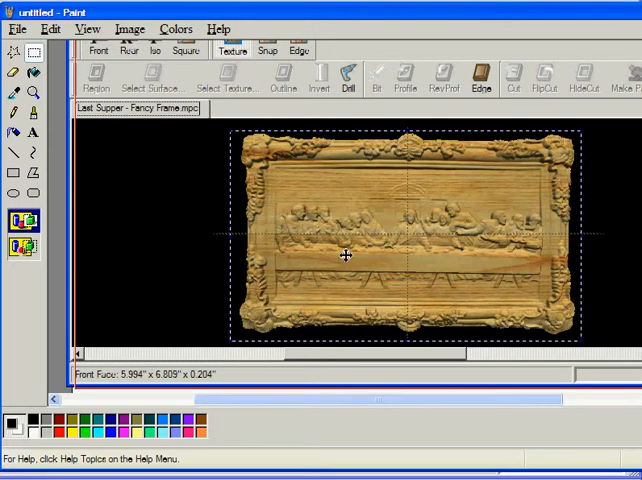
right_click(348, 256)
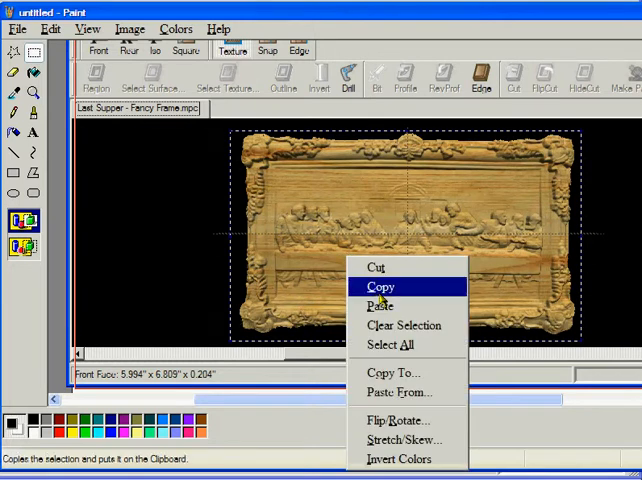
left_click(378, 288)
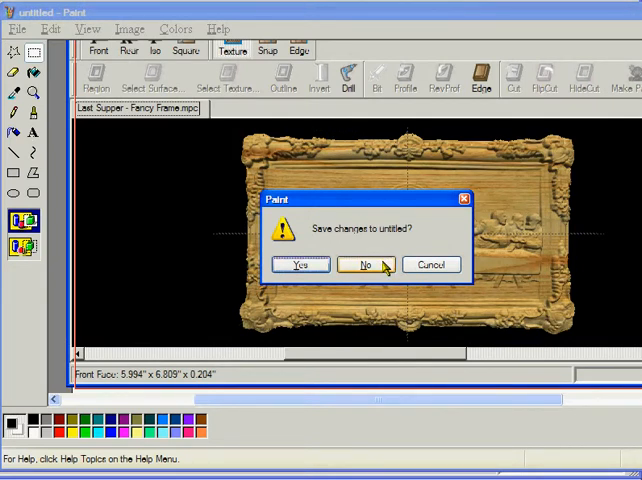
left_click(362, 264)
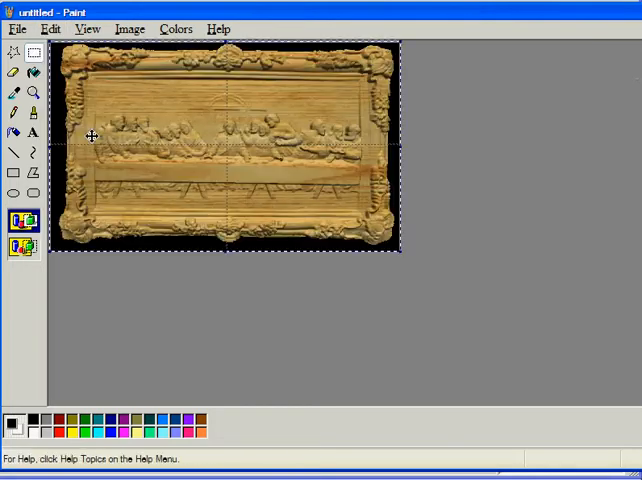
mouse_move(192, 332)
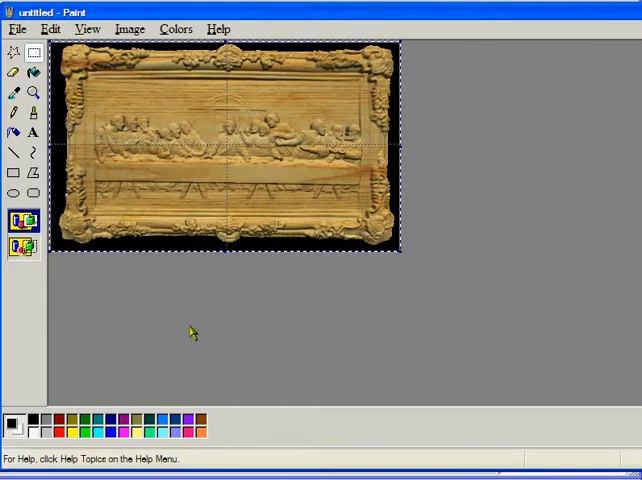
mouse_move(192, 318)
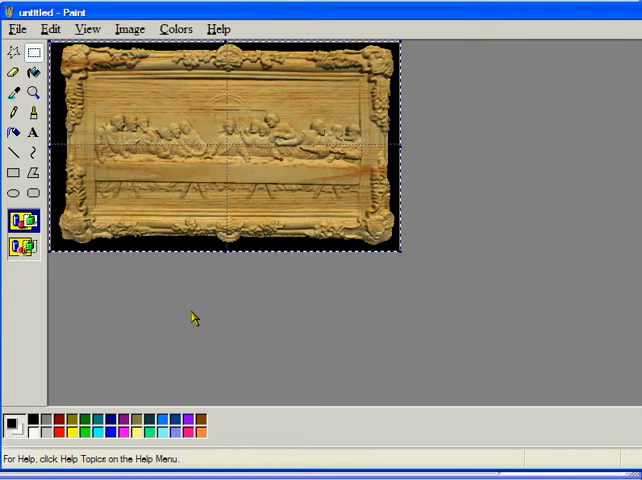
mouse_move(176, 248)
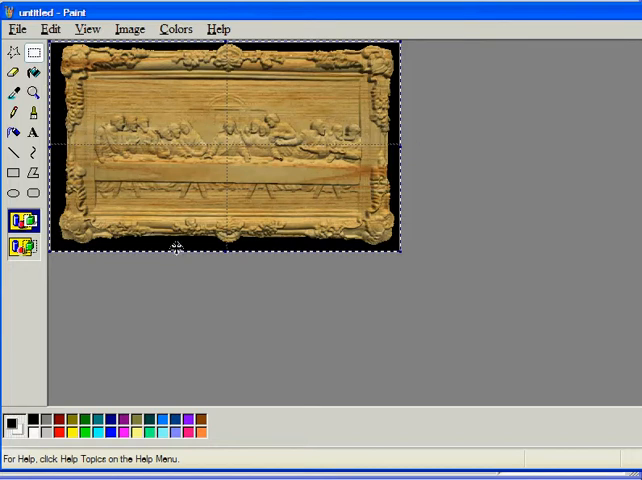
mouse_move(86, 336)
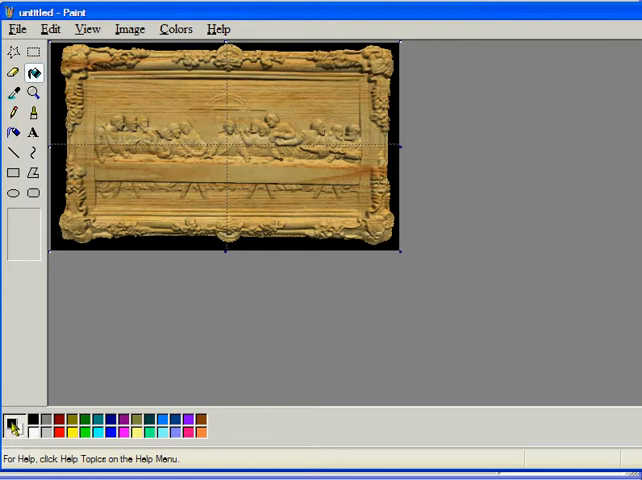
mouse_move(70, 156)
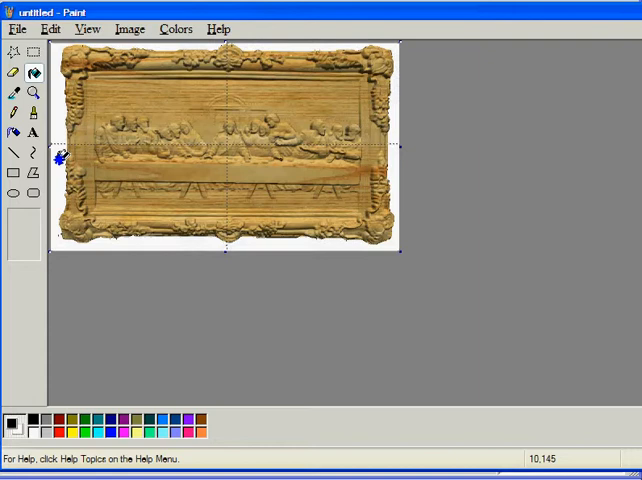
mouse_move(216, 396)
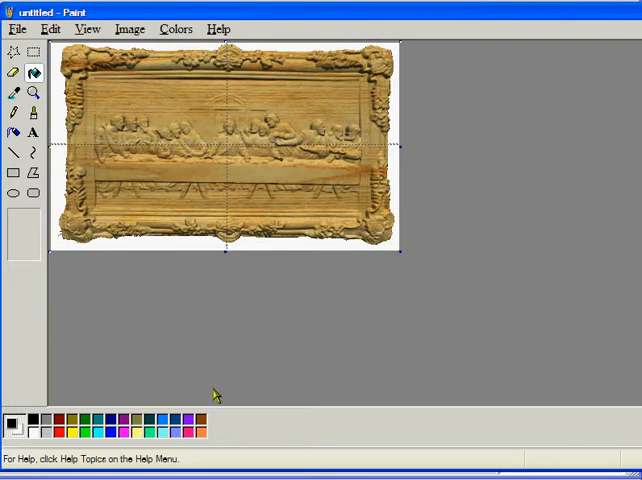
mouse_move(84, 56)
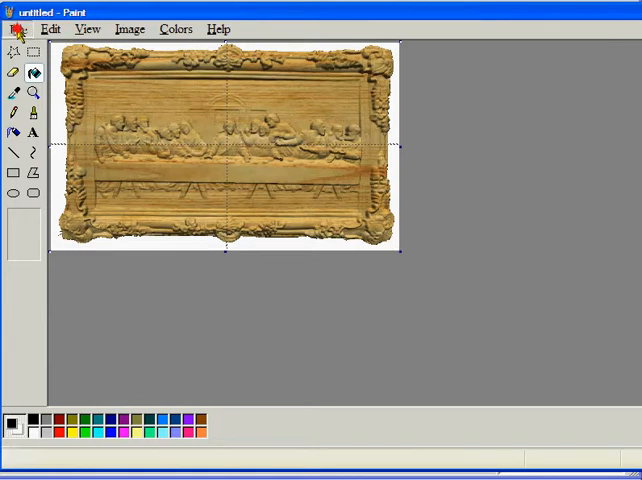
Step: Start Save As and browse into the Carving > CW Samples folder
left_click(18, 28)
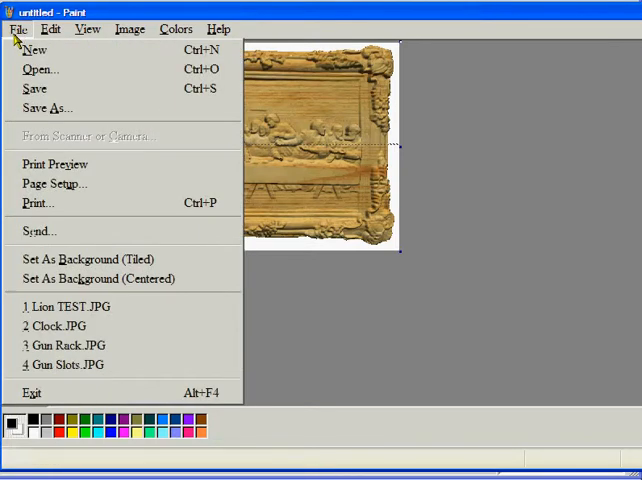
left_click(48, 108)
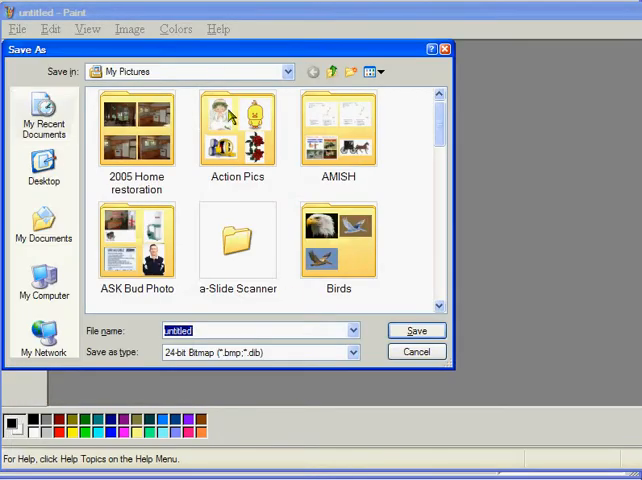
mouse_move(208, 194)
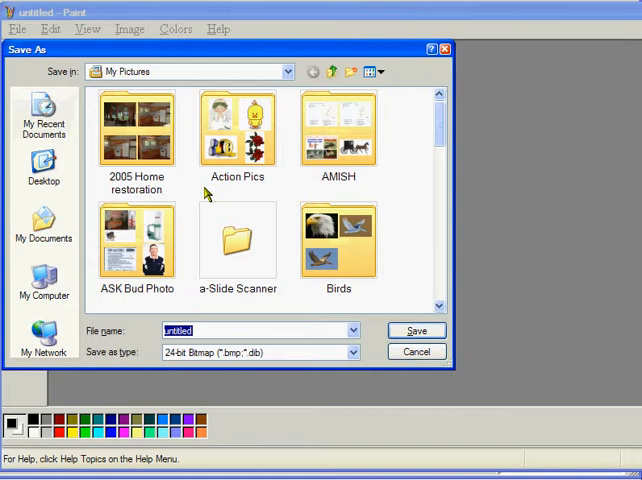
mouse_move(436, 292)
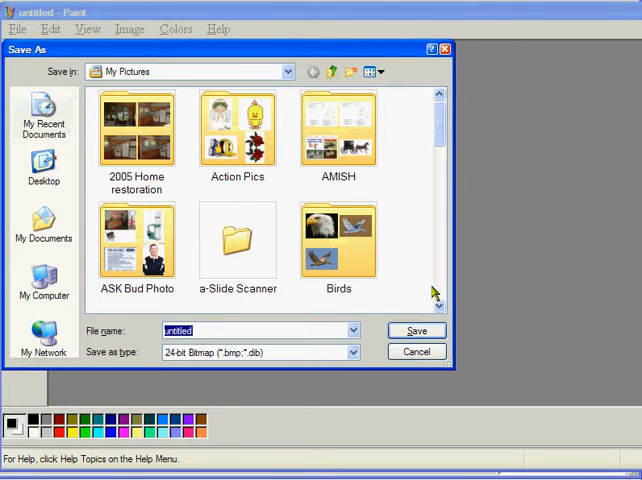
scroll("down", 3)
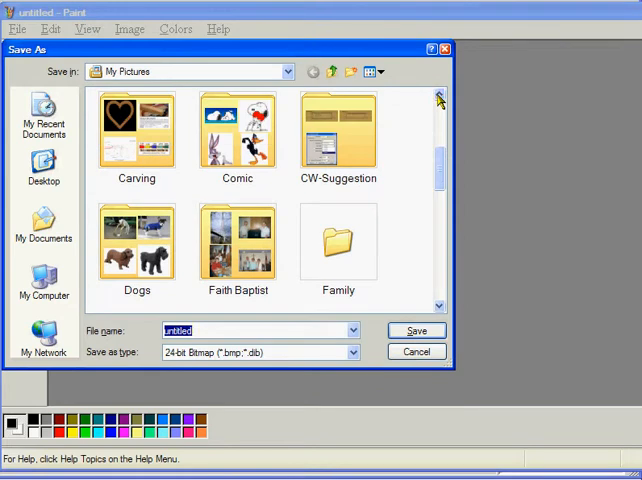
double_click(136, 130)
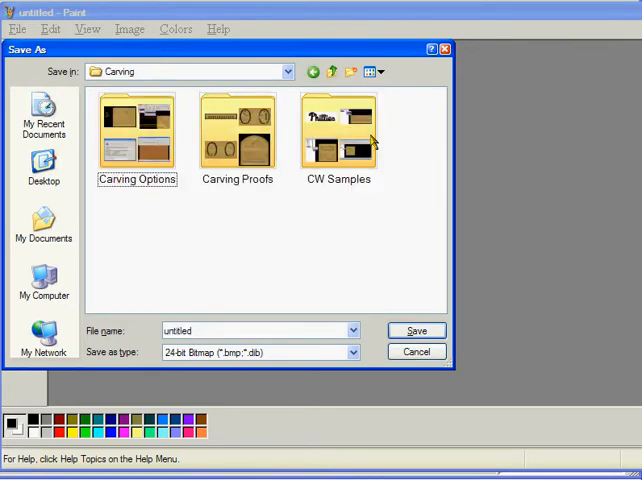
double_click(338, 130)
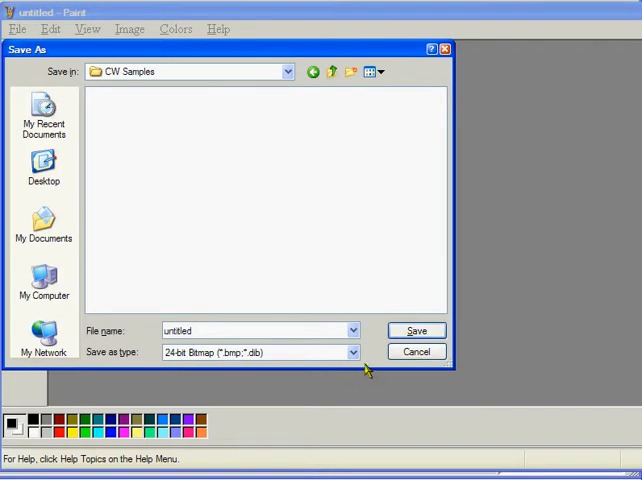
Step: Save the image as a JPEG named 'Last Supper'
left_click(352, 352)
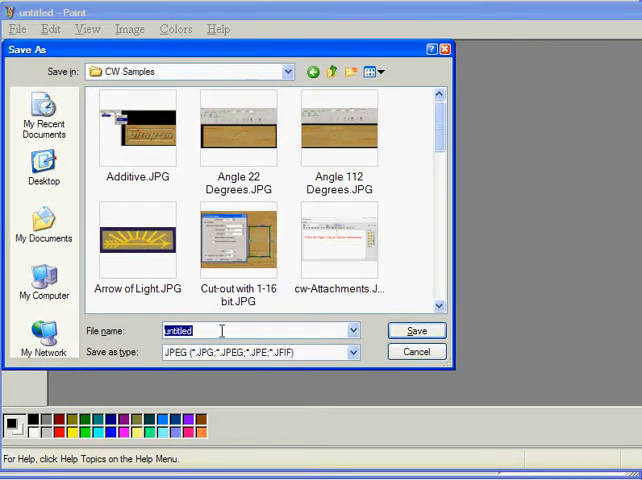
type("Last")
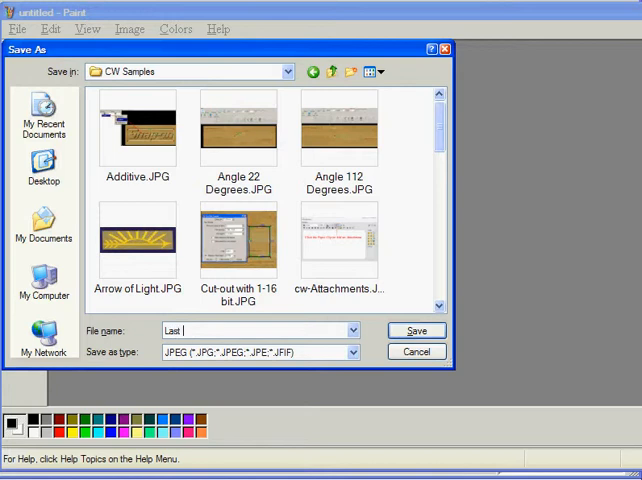
type("Su")
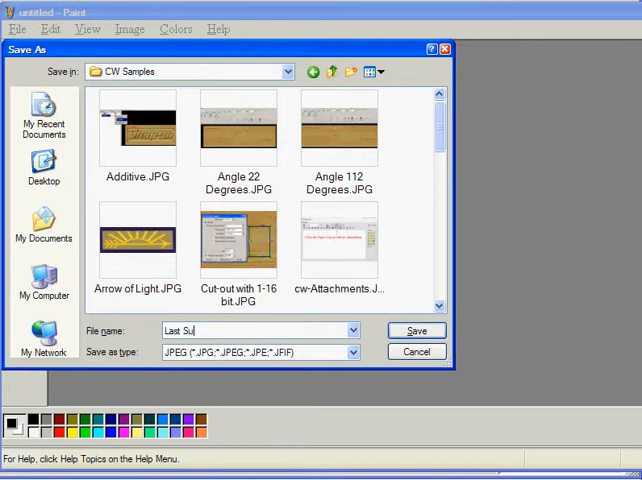
type("pper")
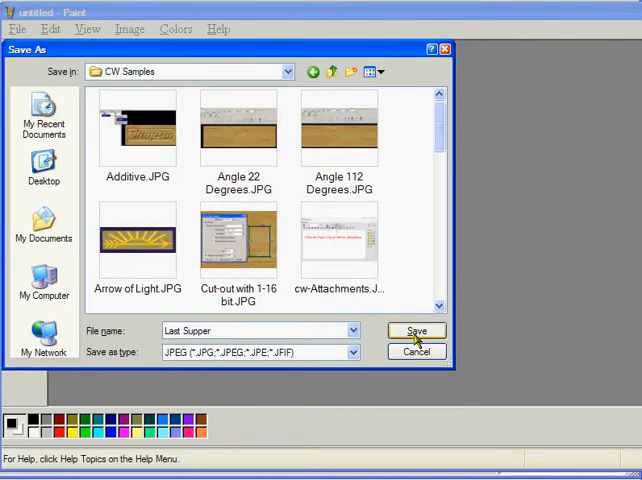
left_click(416, 332)
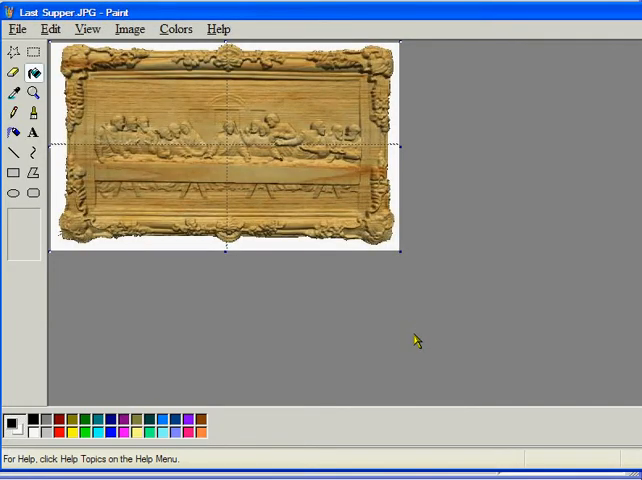
mouse_move(148, 148)
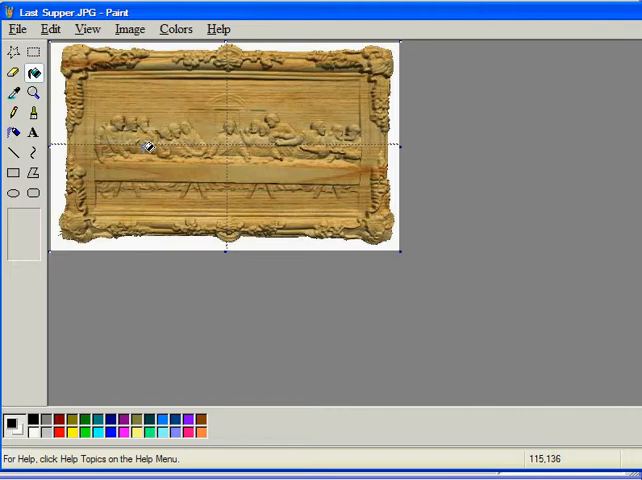
mouse_move(182, 64)
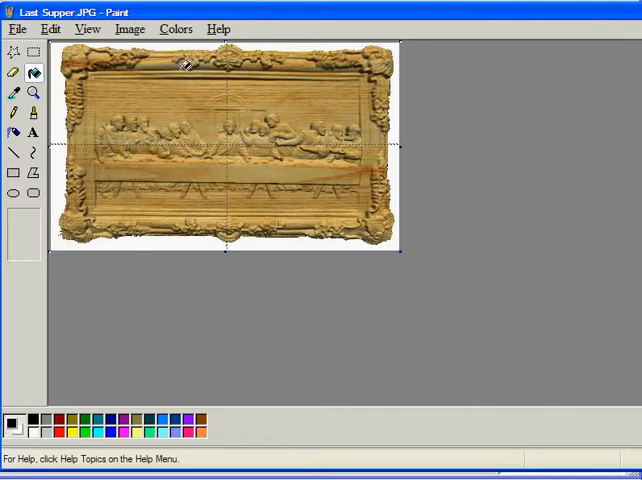
mouse_move(144, 100)
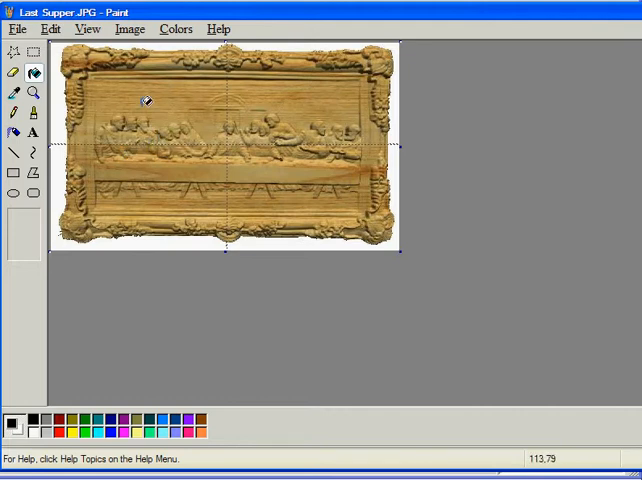
mouse_move(200, 130)
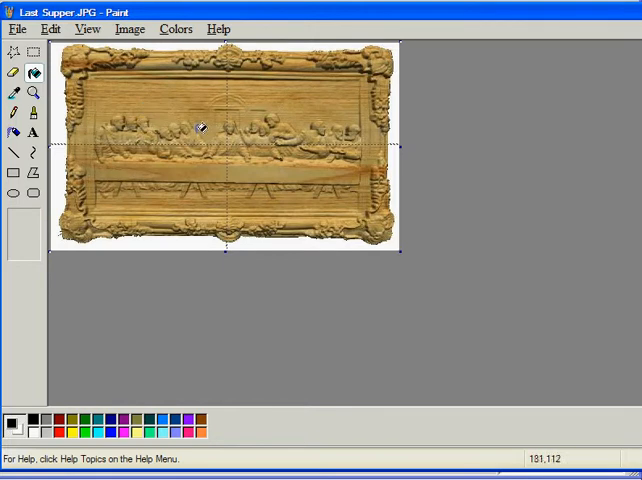
mouse_move(264, 180)
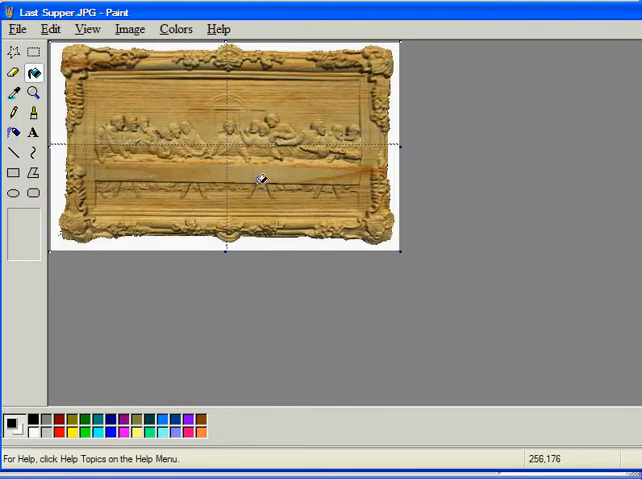
mouse_move(170, 150)
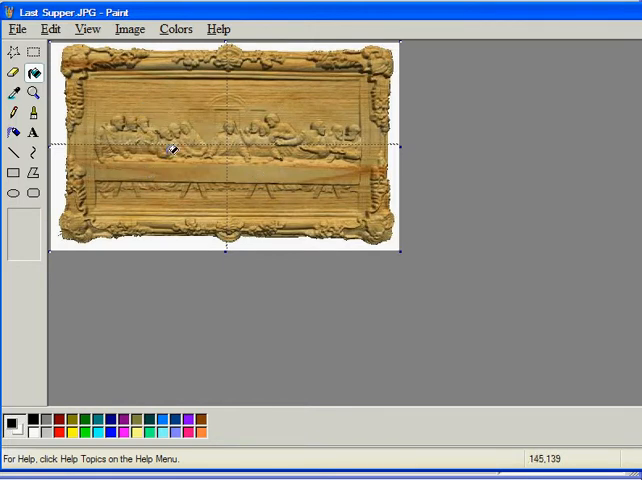
mouse_move(228, 184)
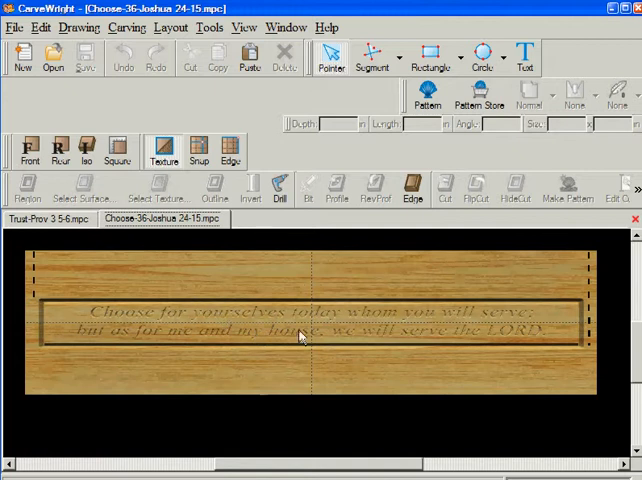
mouse_move(216, 372)
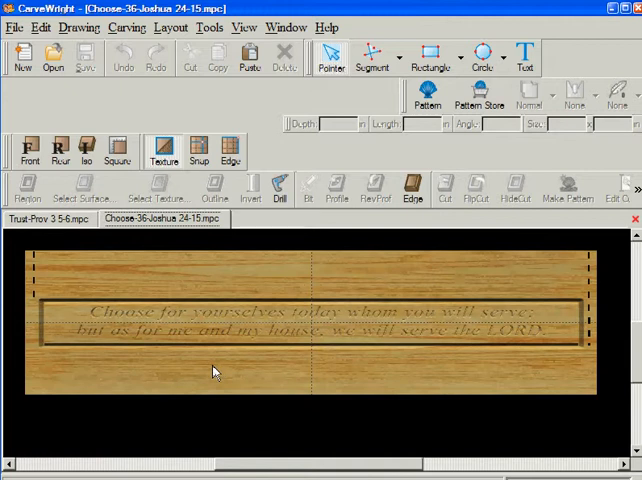
mouse_move(168, 296)
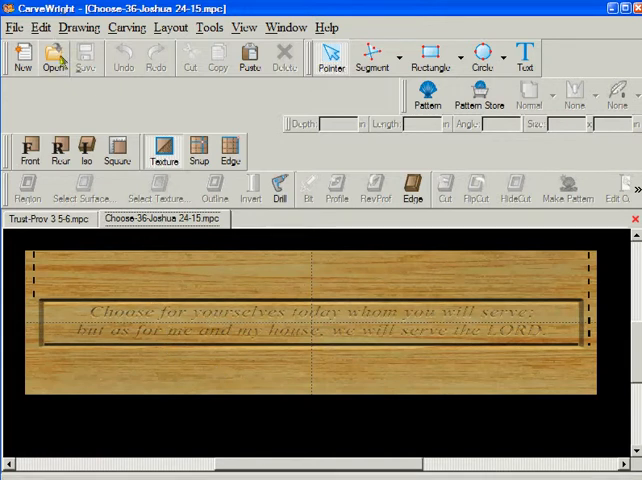
mouse_move(82, 102)
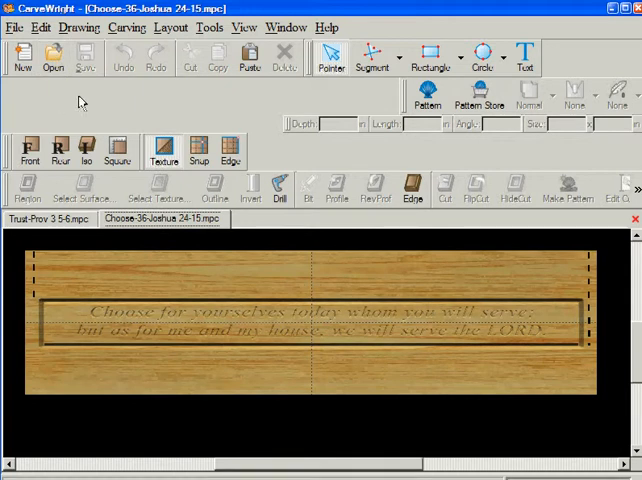
mouse_move(108, 308)
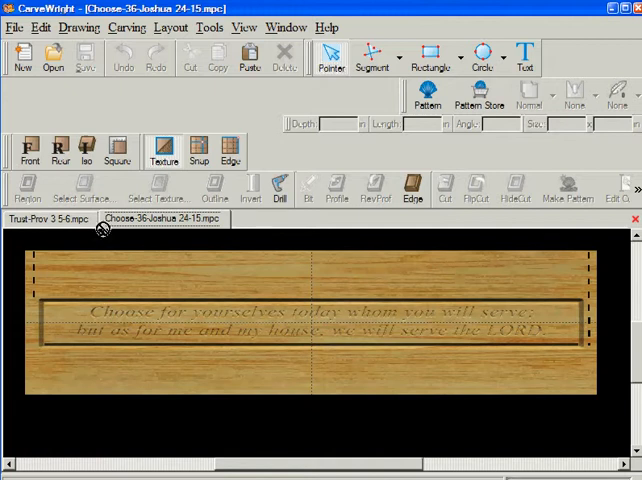
left_click(52, 56)
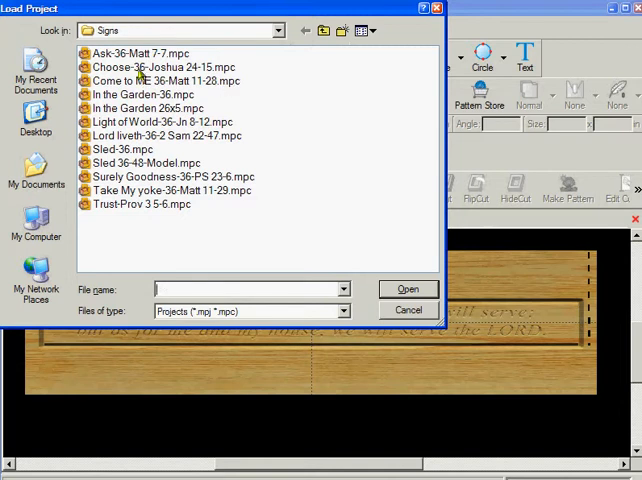
mouse_move(116, 108)
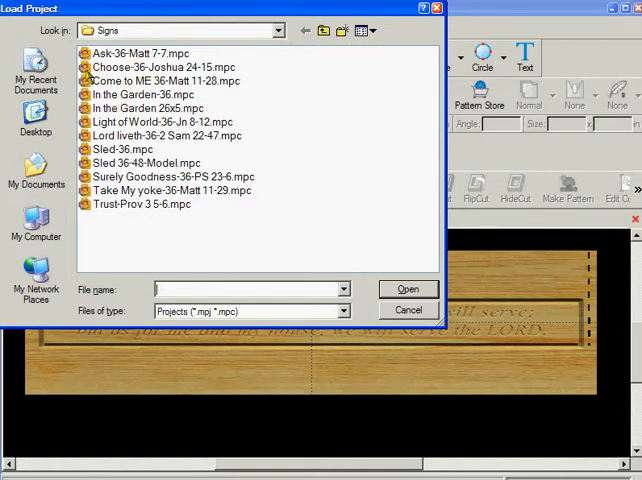
mouse_move(144, 80)
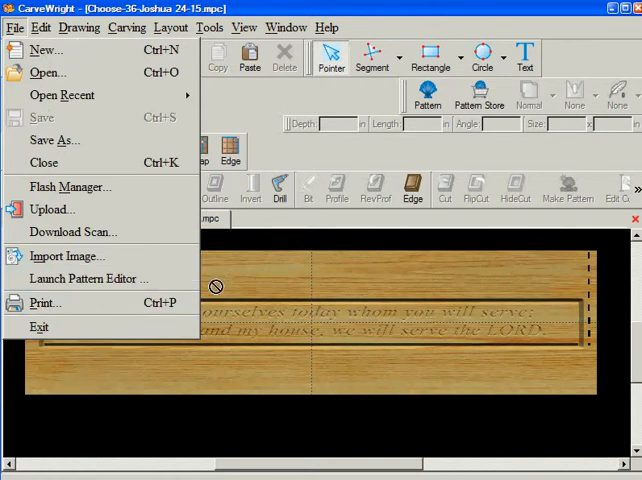
mouse_move(90, 280)
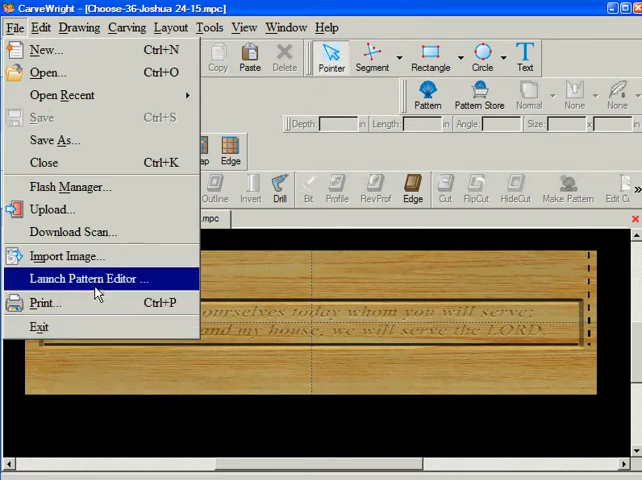
left_click(88, 278)
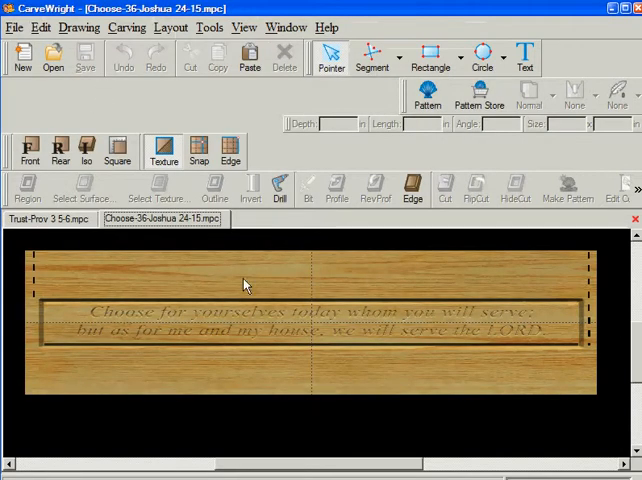
mouse_move(162, 332)
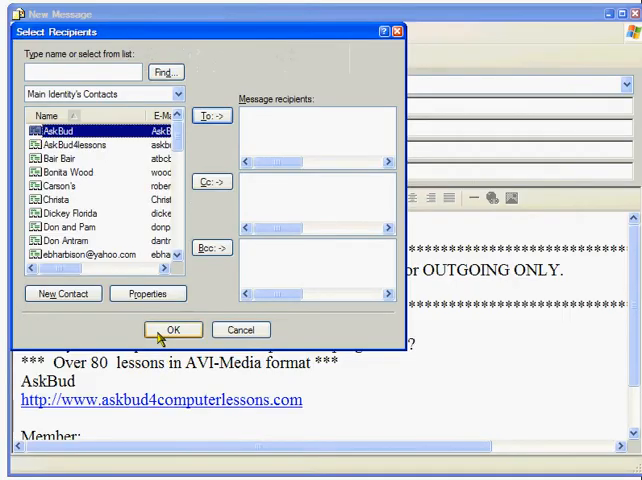
Step: Address the message to the contact, with subject 'Ask' and body 'here it is'
left_click(200, 116)
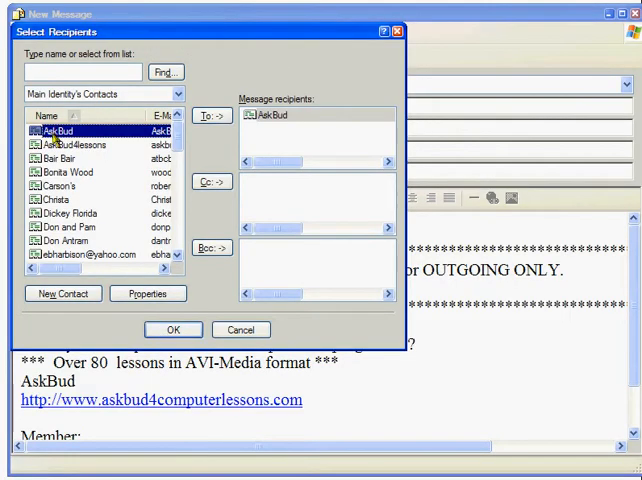
left_click(170, 328)
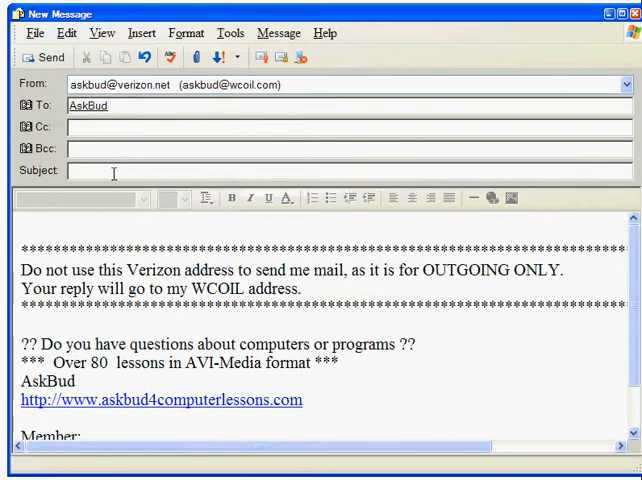
type("Ask")
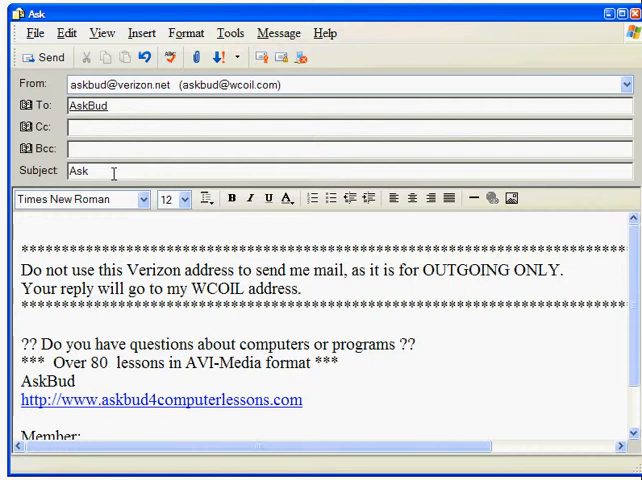
type("here")
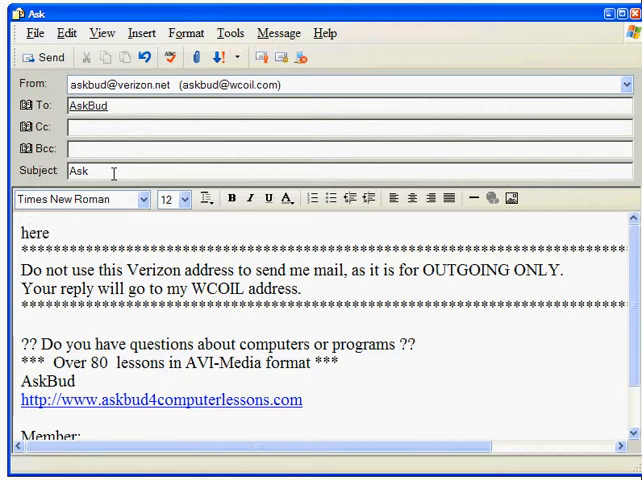
type("it is")
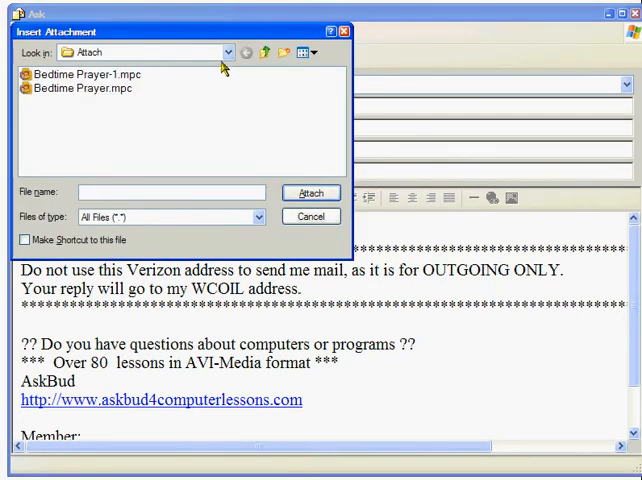
mouse_move(148, 136)
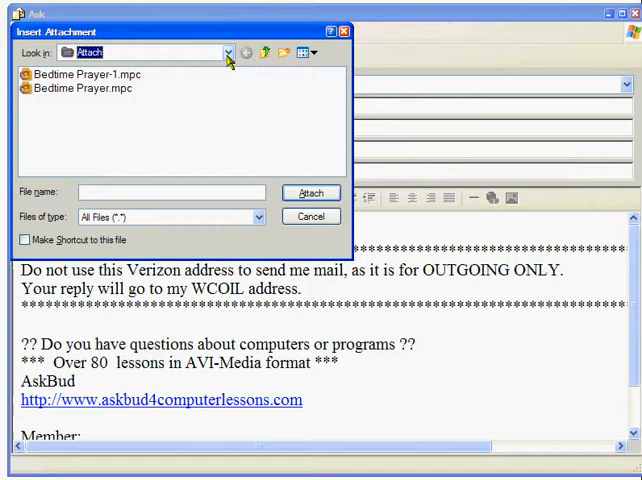
Step: Attach Choose-36-Joshua 24-15.mpc from the Signs folder to the message
left_click(226, 52)
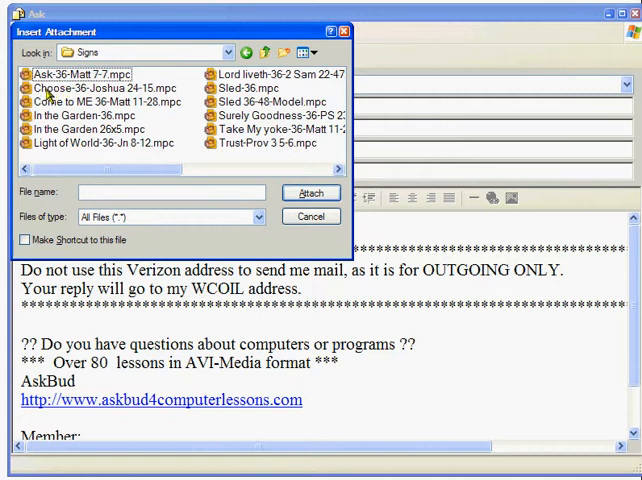
mouse_move(150, 92)
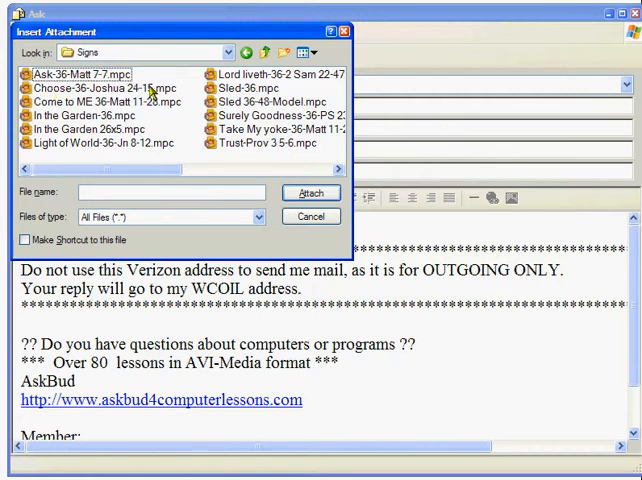
left_click(94, 80)
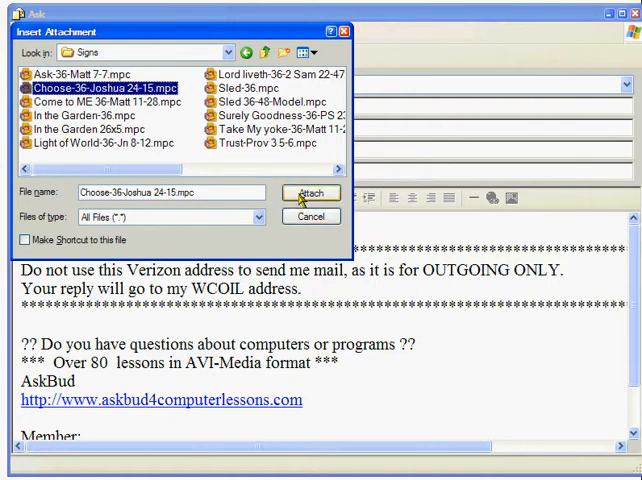
left_click(312, 192)
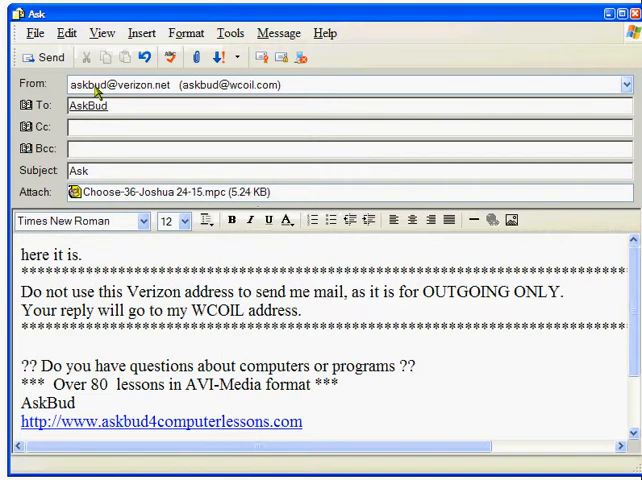
mouse_move(100, 224)
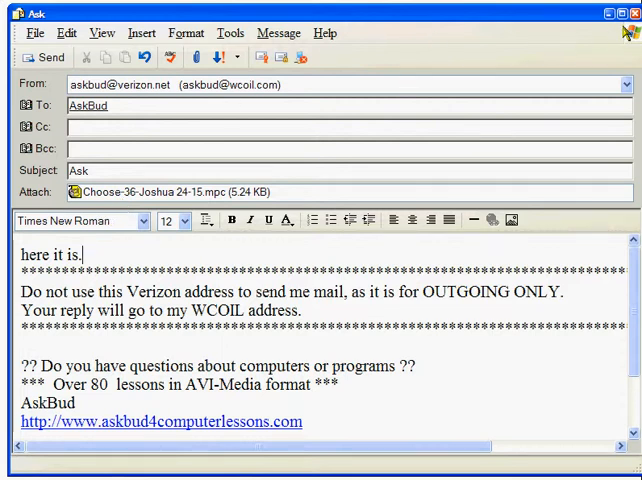
mouse_move(544, 32)
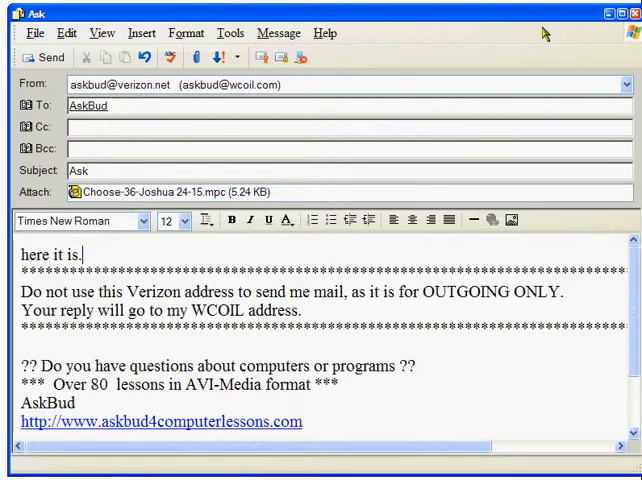